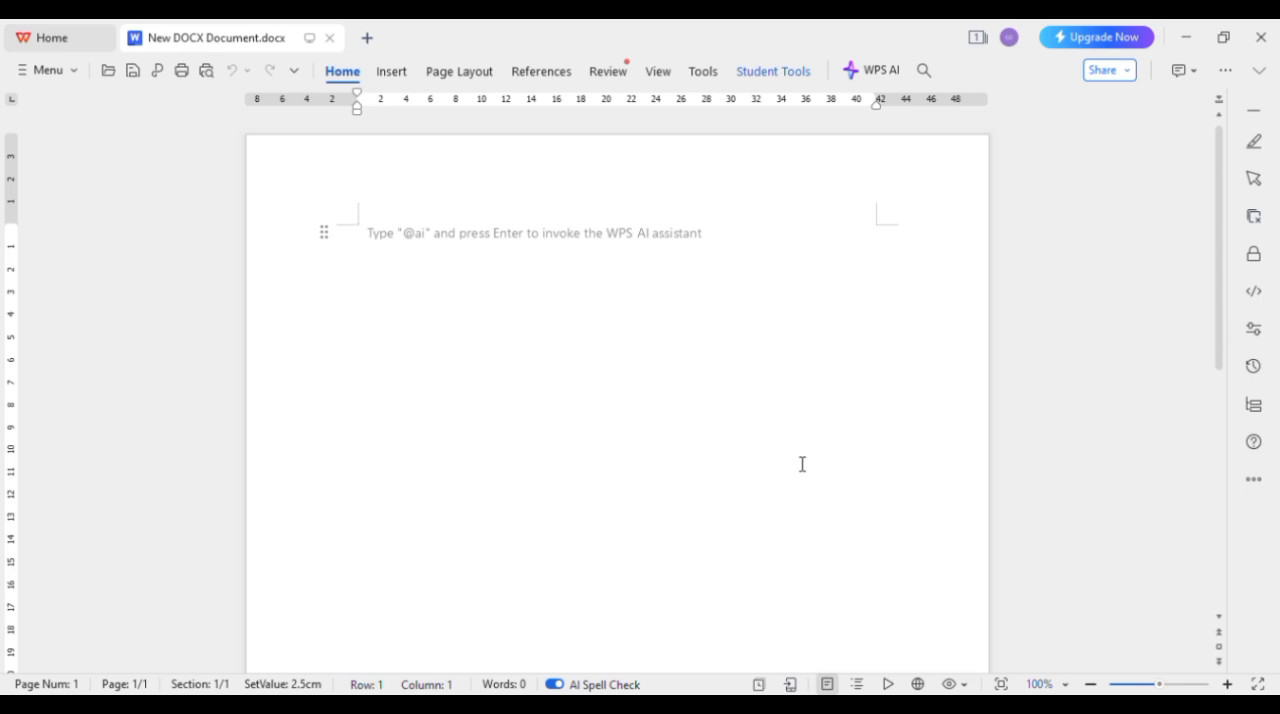
# Show the Create New templates gallery and browse down to the Education category
pyautogui.click(358, 232)
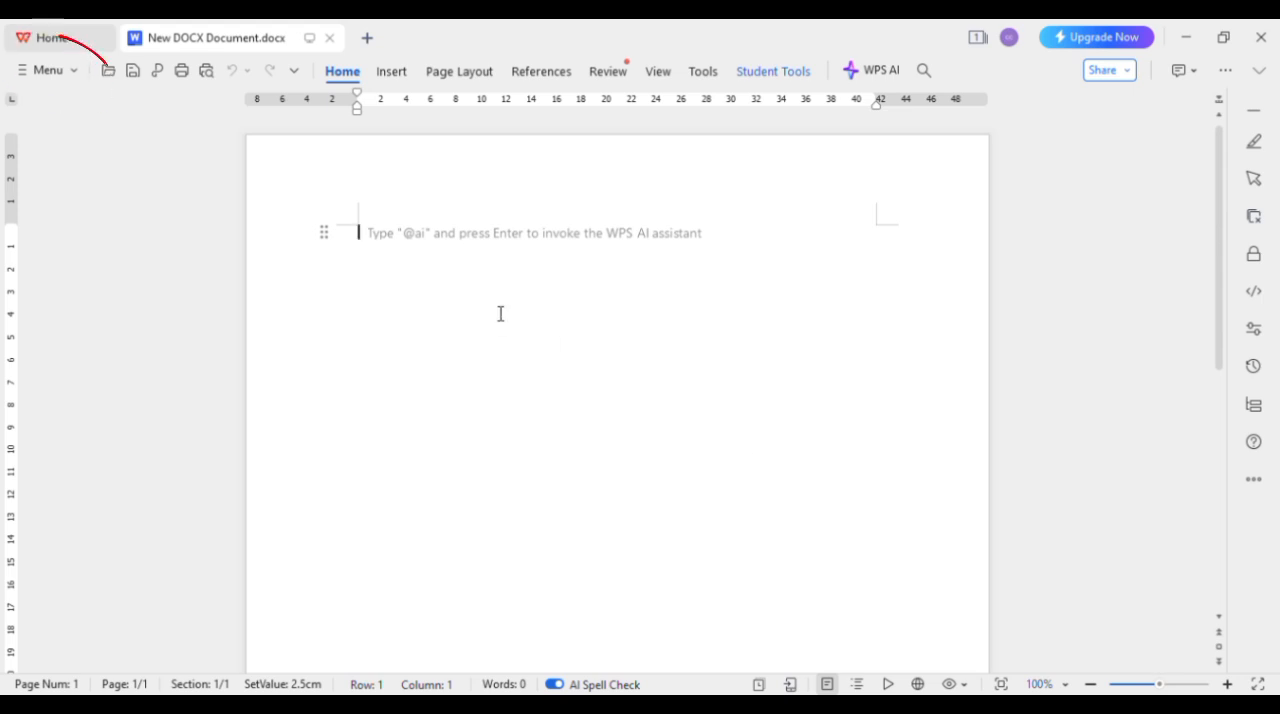
pyautogui.moveTo(76, 120)
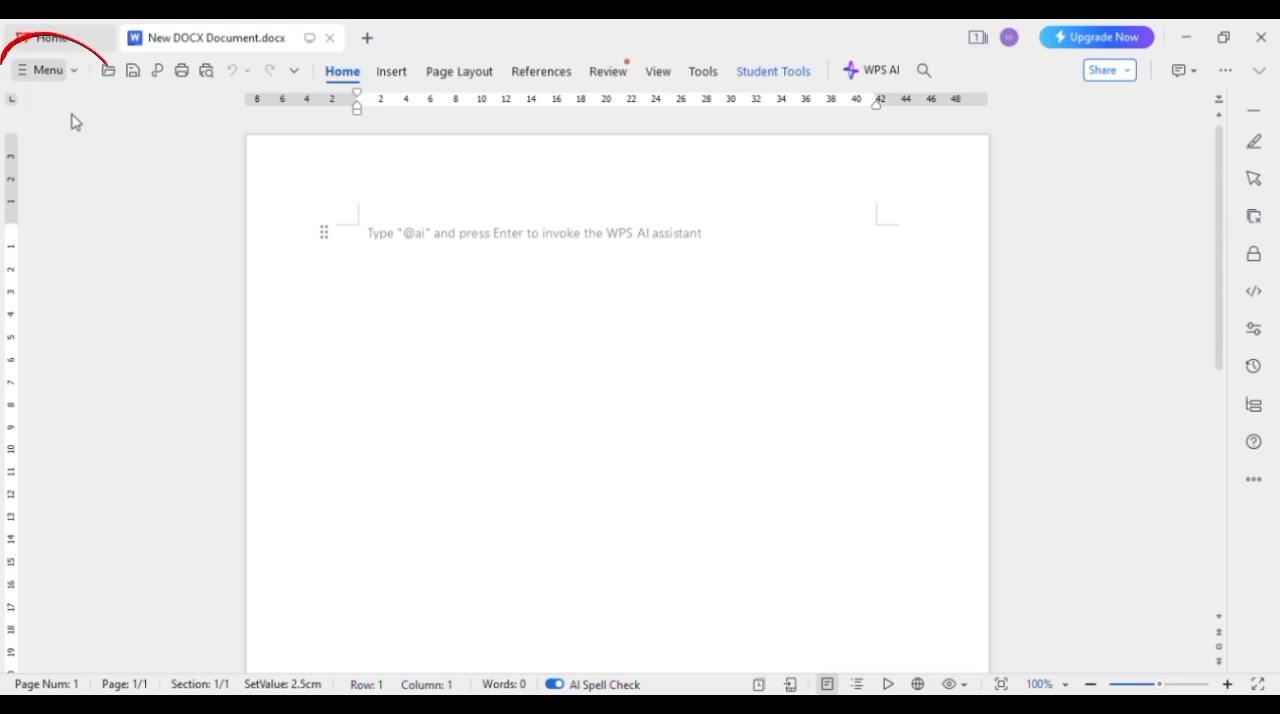
pyautogui.click(368, 36)
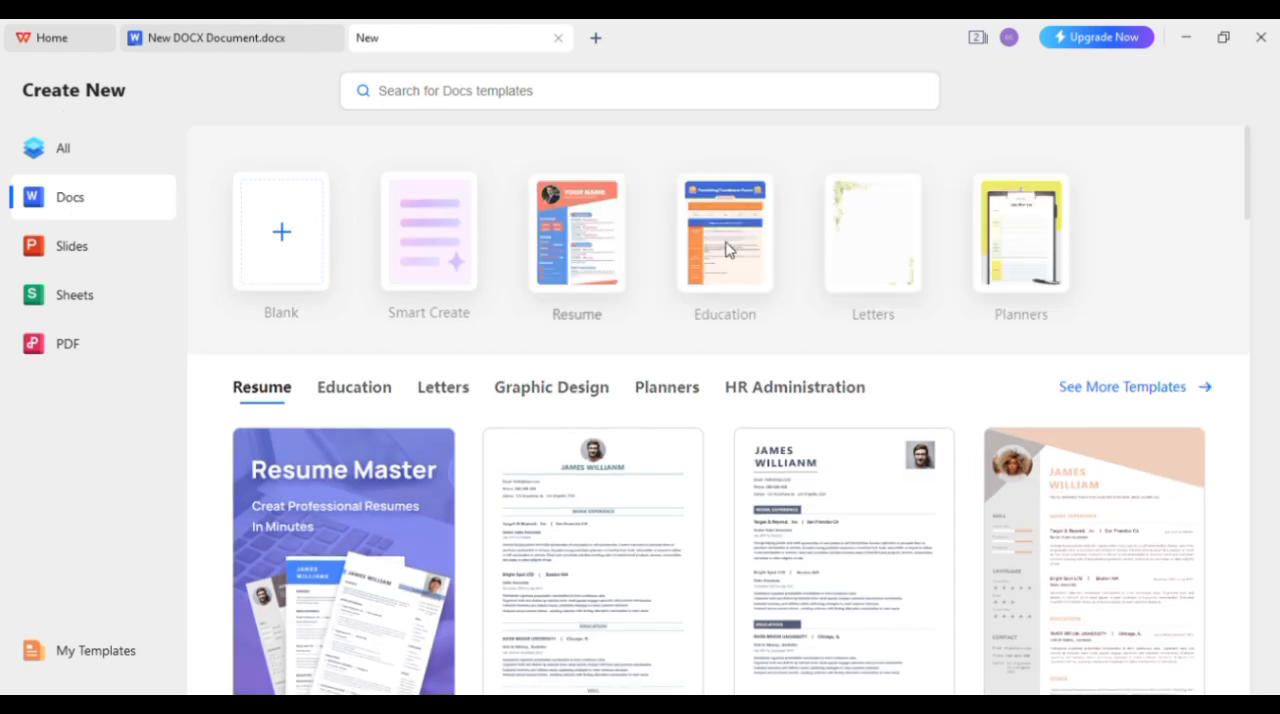
pyautogui.moveTo(1256, 212)
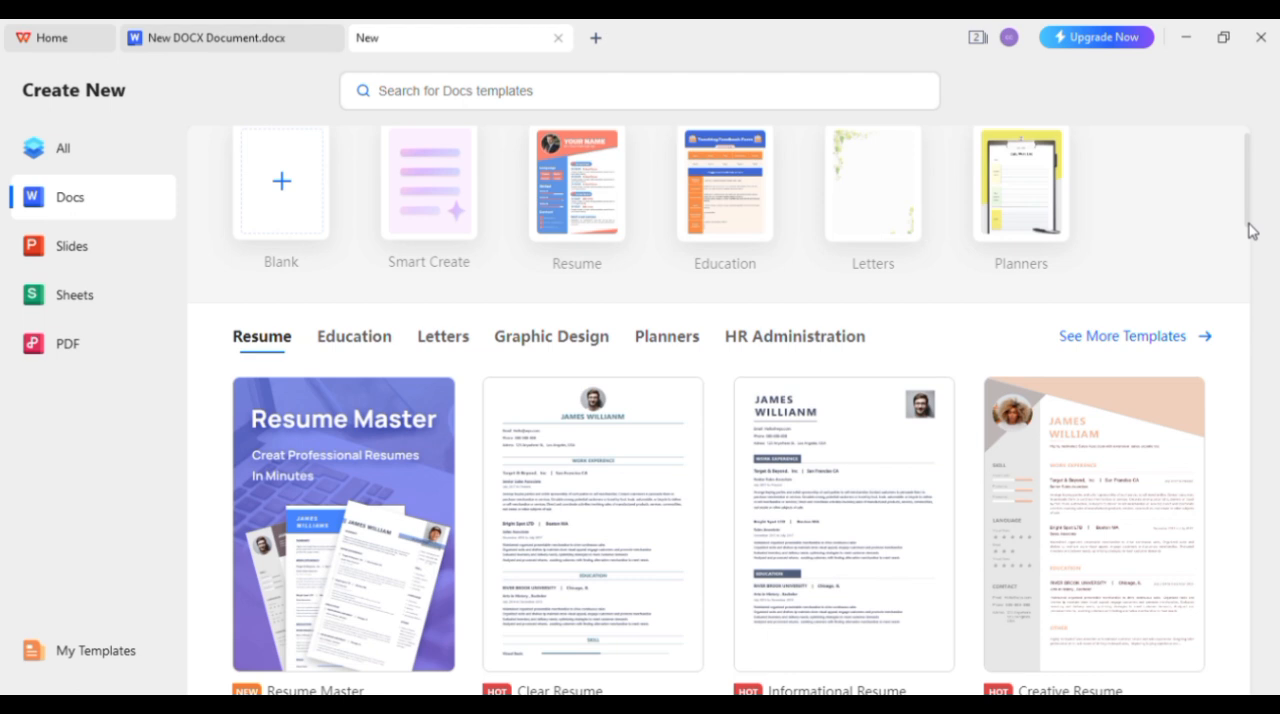
pyautogui.scroll(-3)
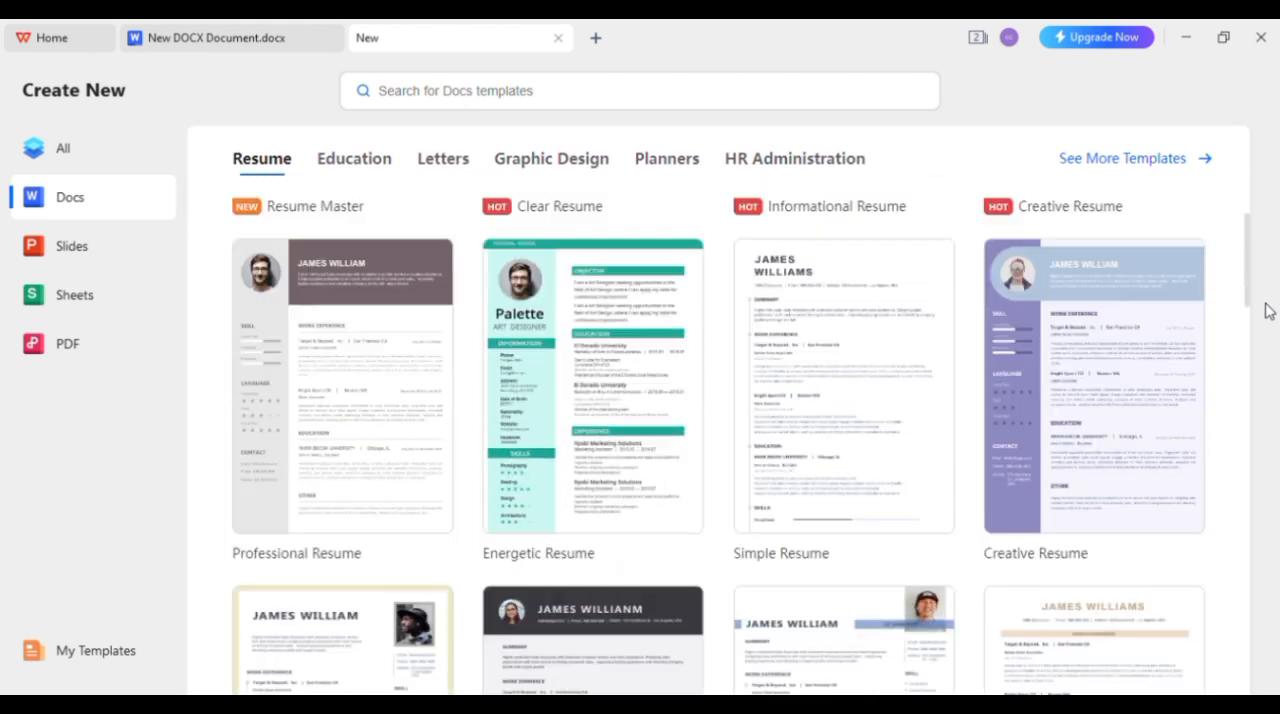
pyautogui.scroll(3)
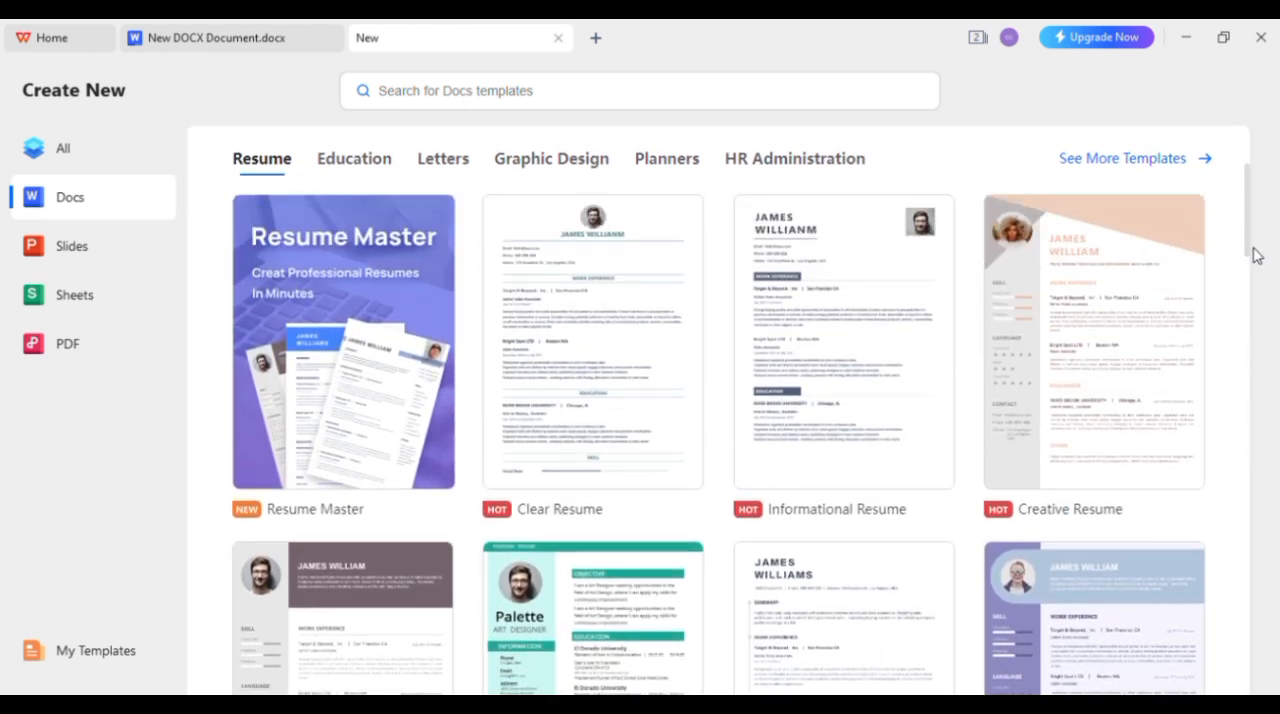
pyautogui.scroll(-3)
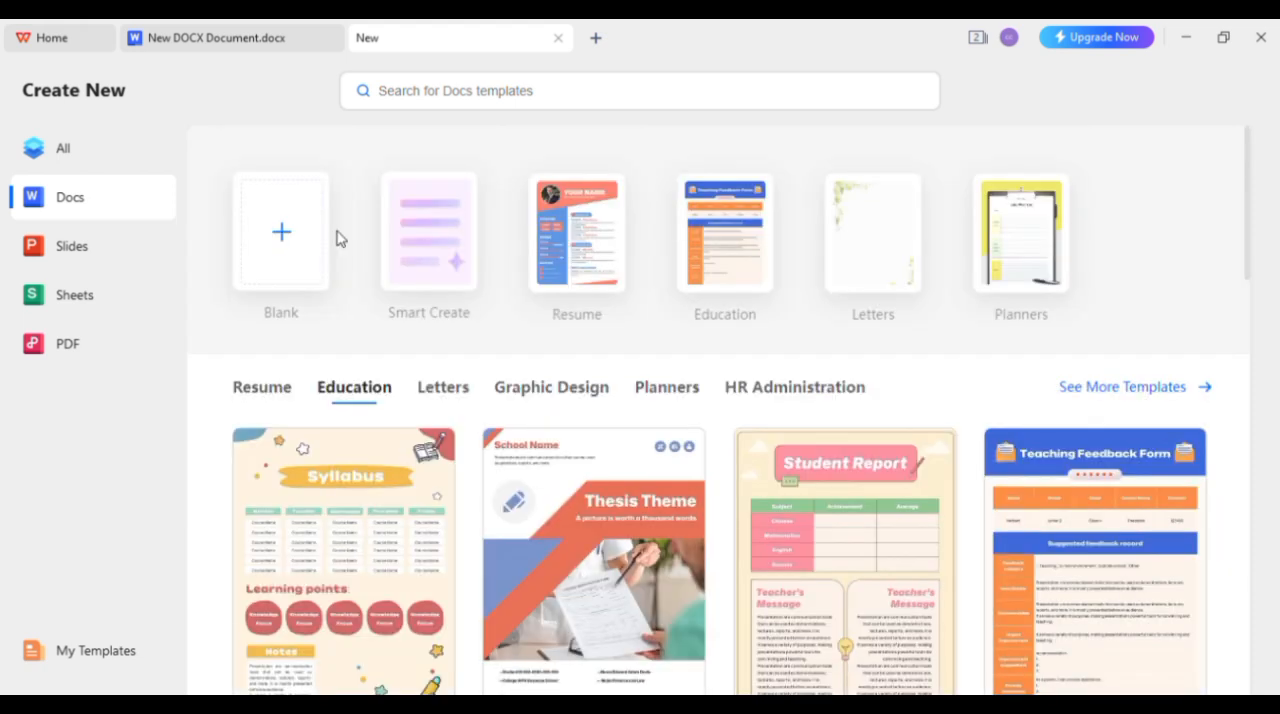
# Browse the Graphic Design and HR Administration categories, then return to the Education templates
pyautogui.click(552, 388)
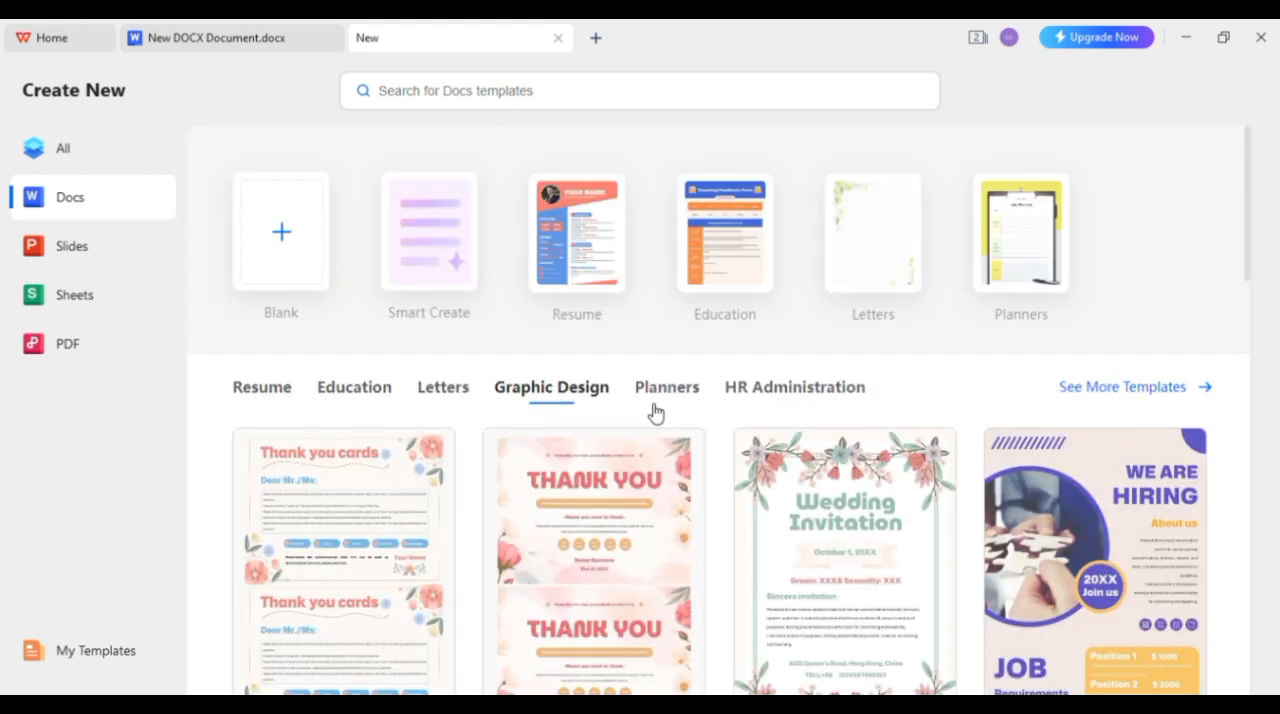
pyautogui.click(794, 388)
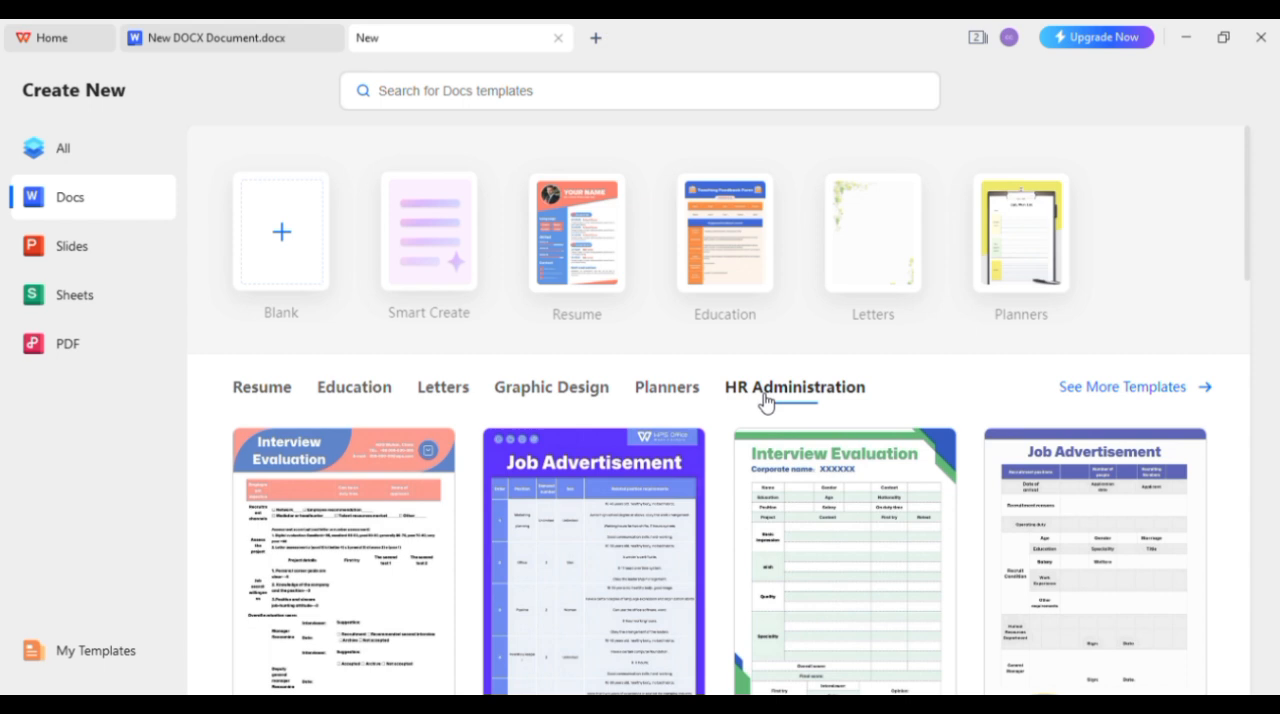
pyautogui.moveTo(380, 404)
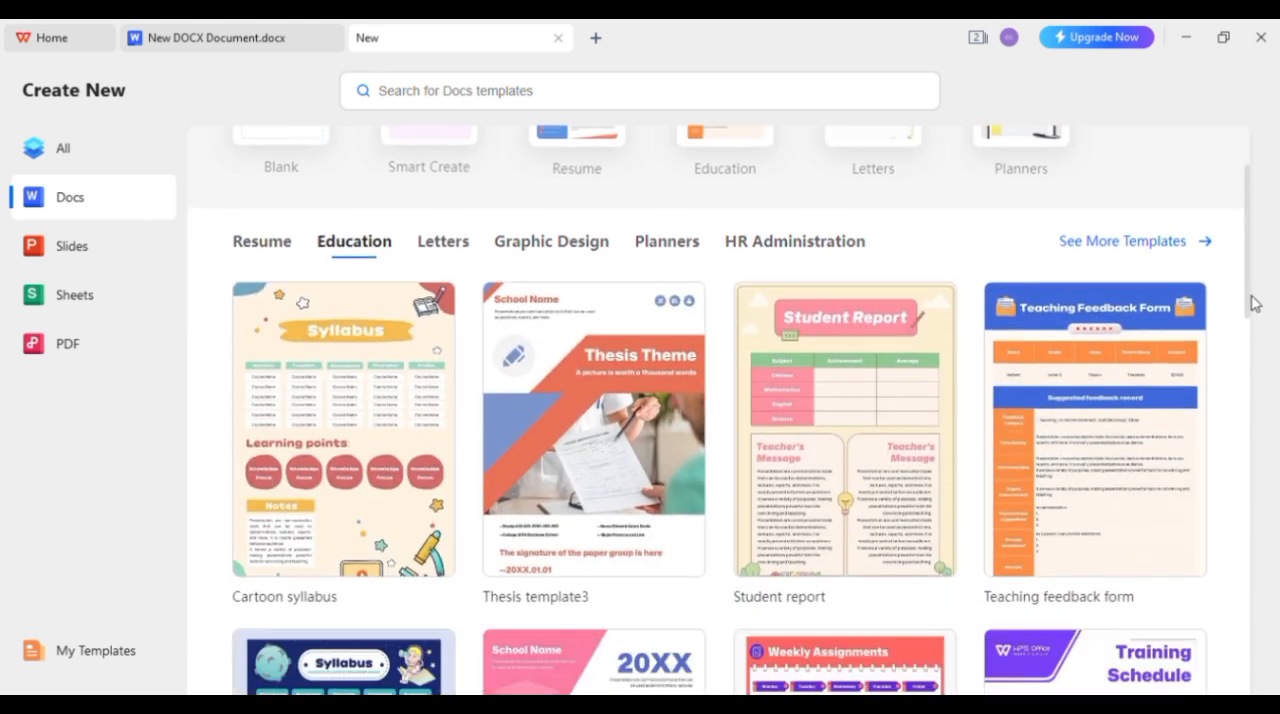
pyautogui.scroll(-3)
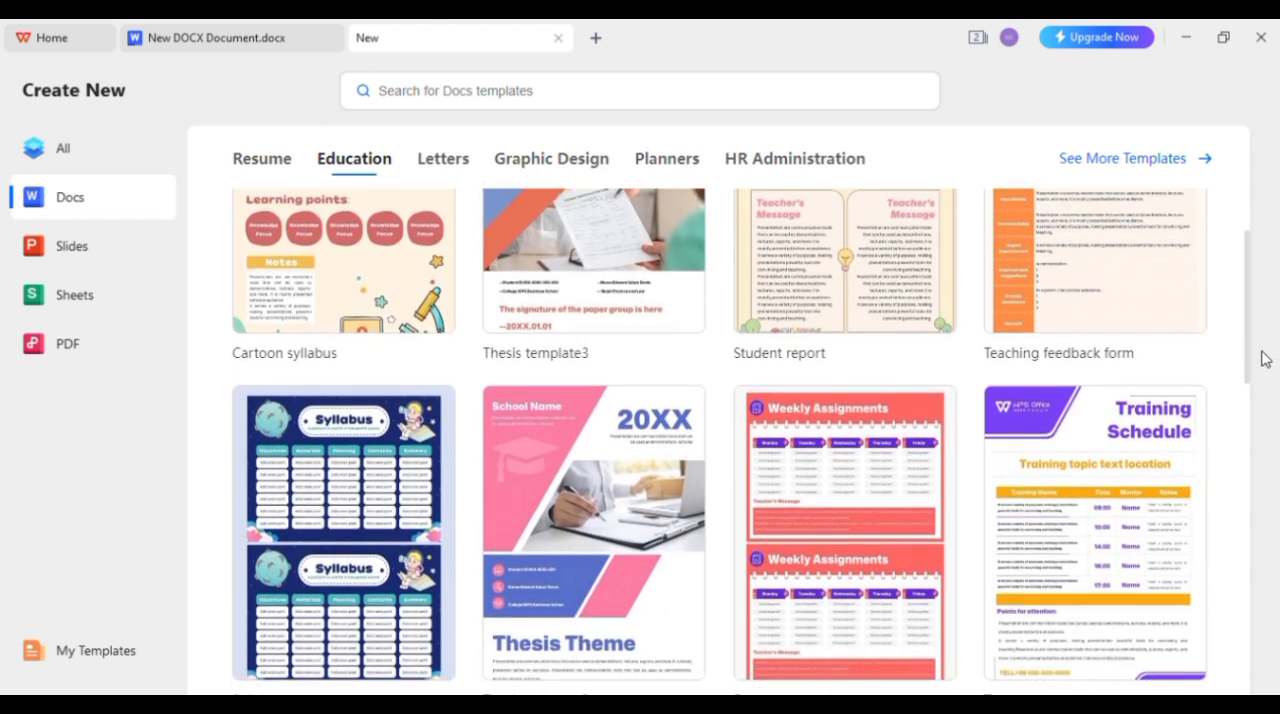
pyautogui.scroll(-3)
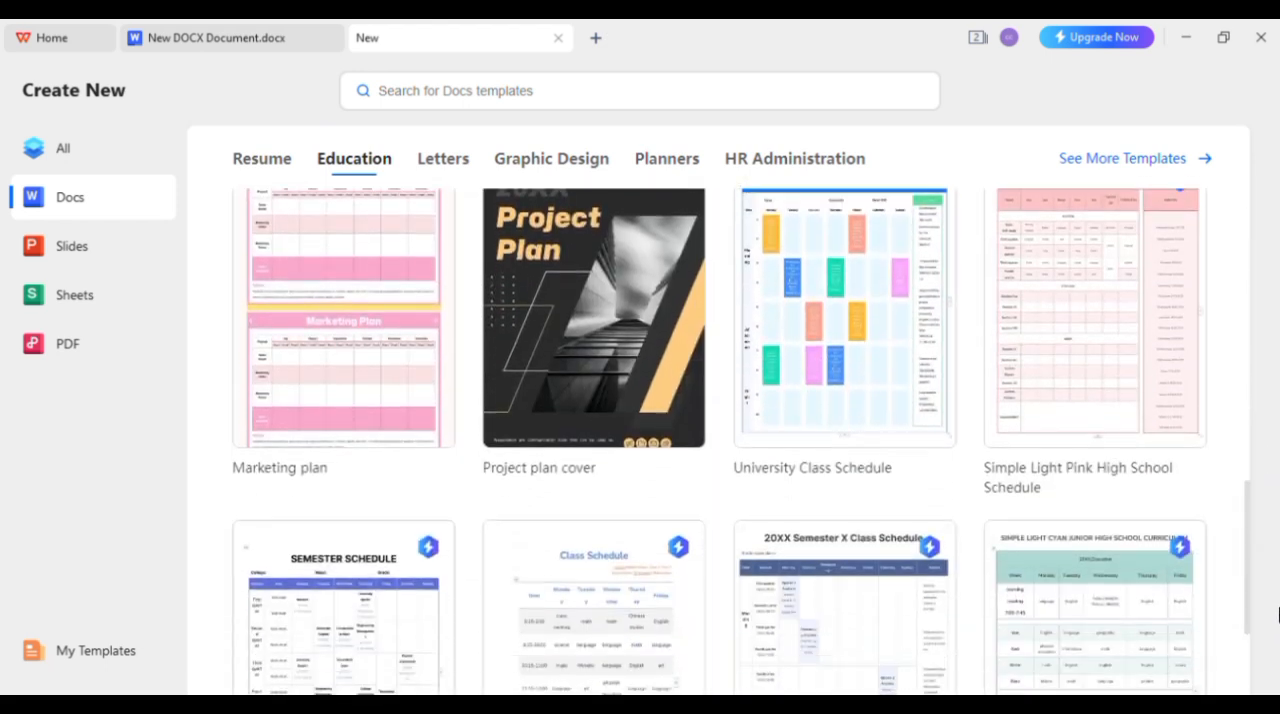
pyautogui.scroll(-3)
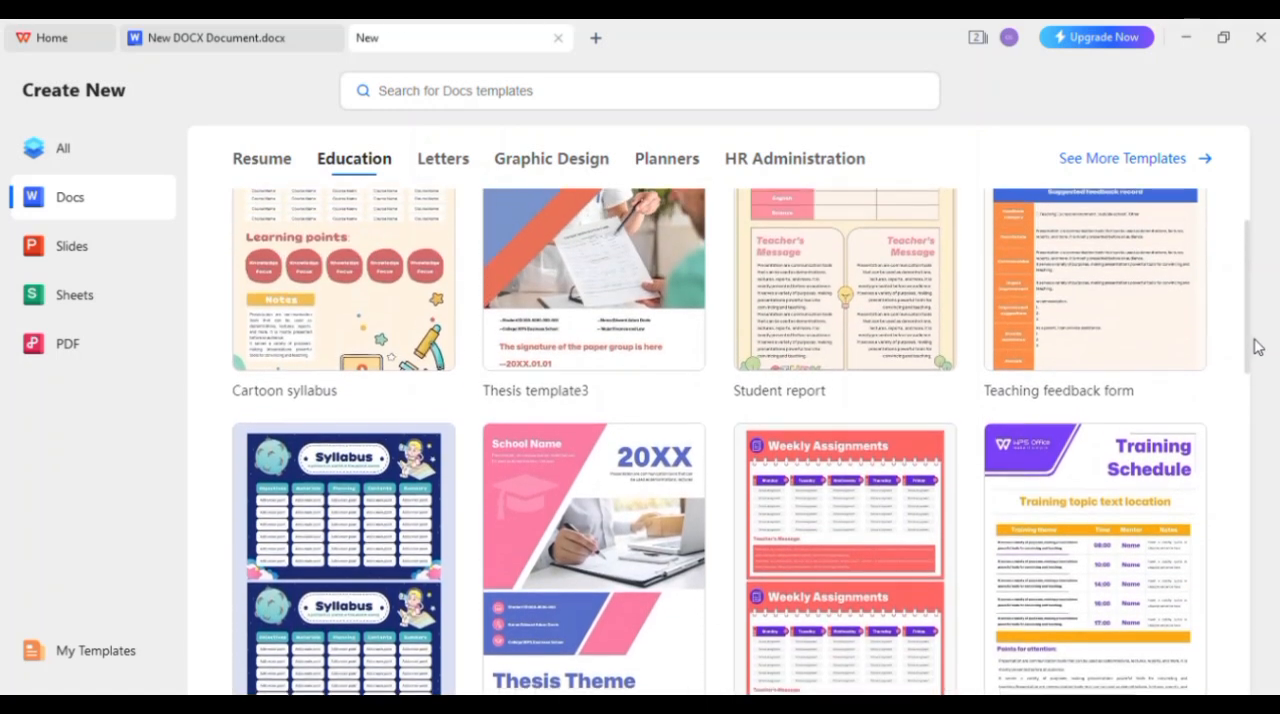
# Preview the Student report template and download it as a new document
pyautogui.click(844, 280)
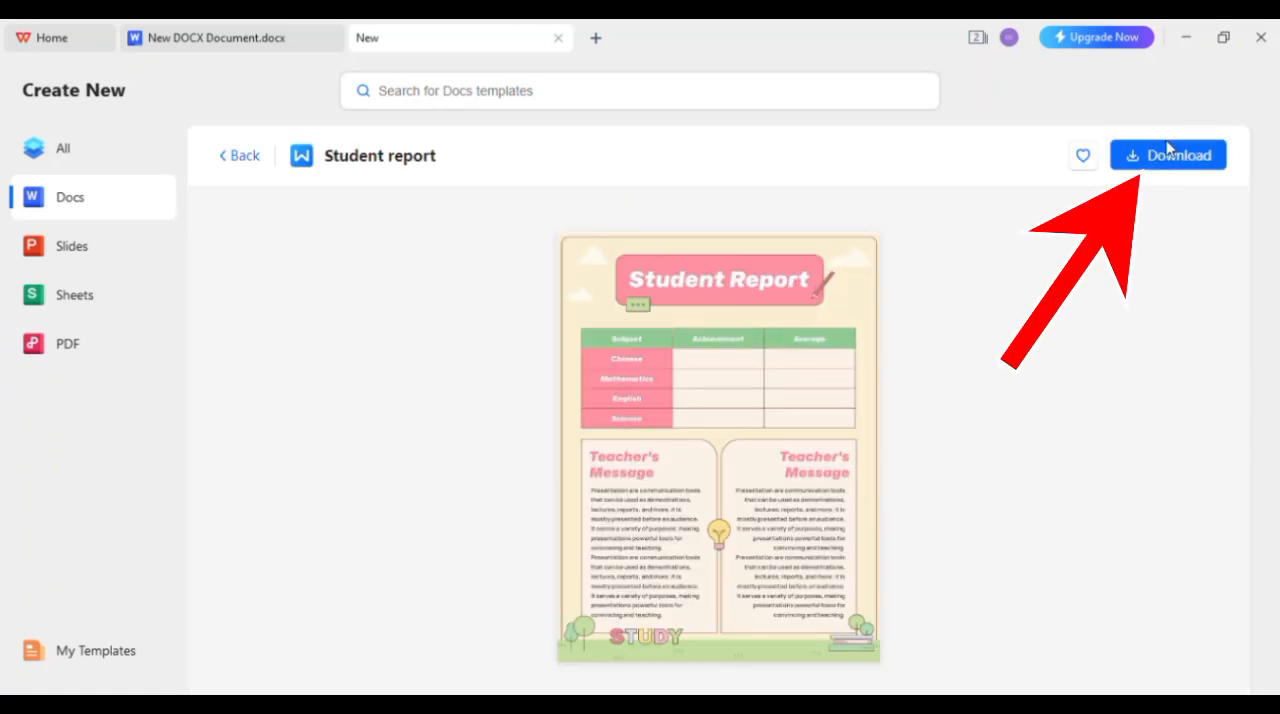
pyautogui.click(1168, 156)
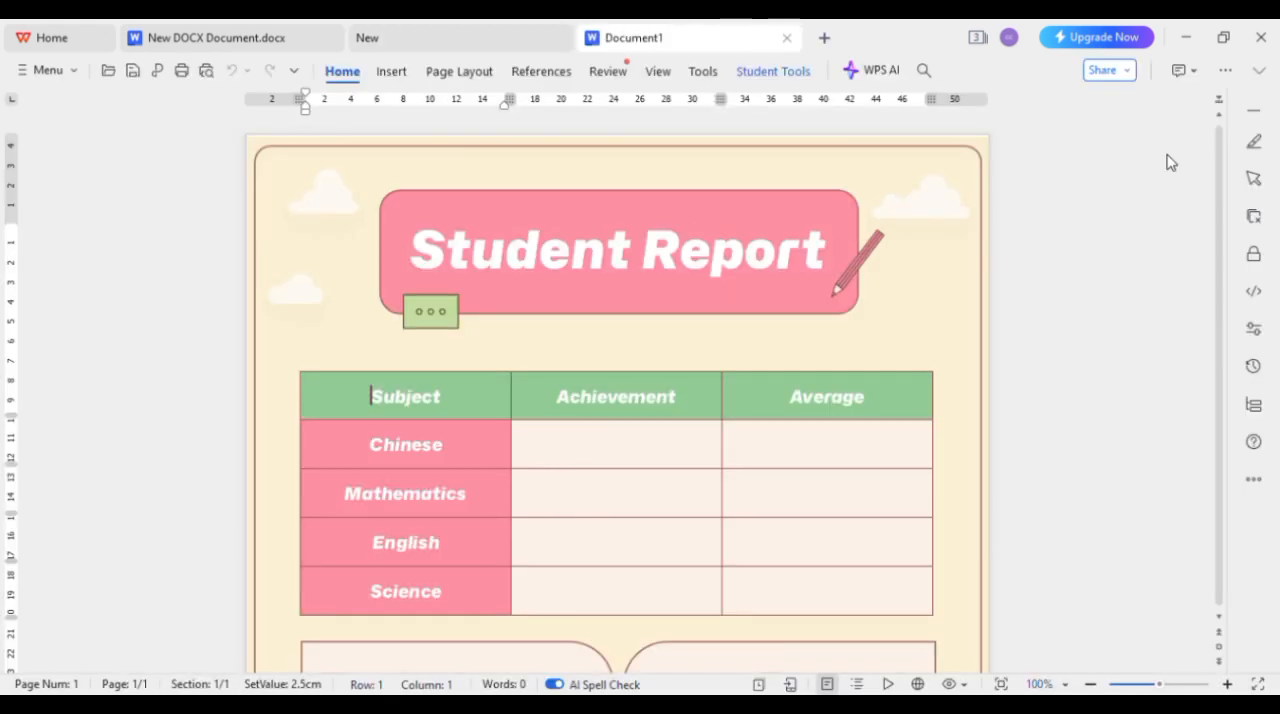
pyautogui.click(404, 396)
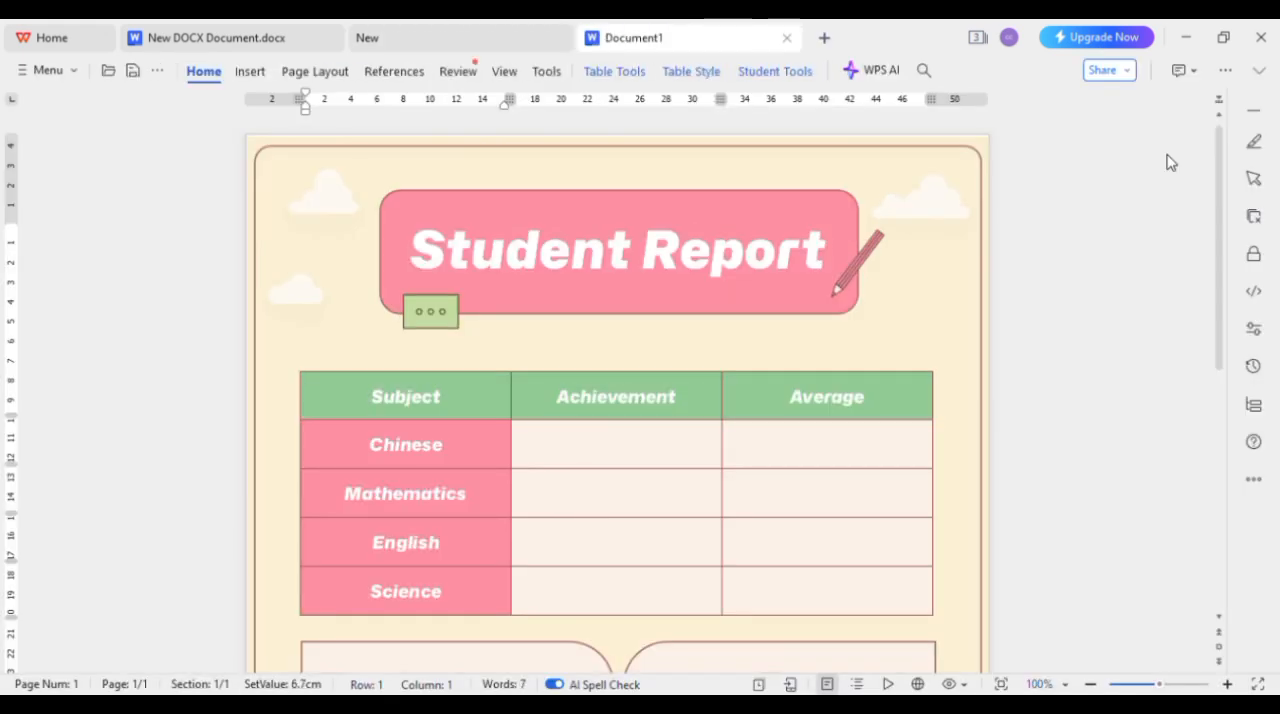
pyautogui.moveTo(1164, 280)
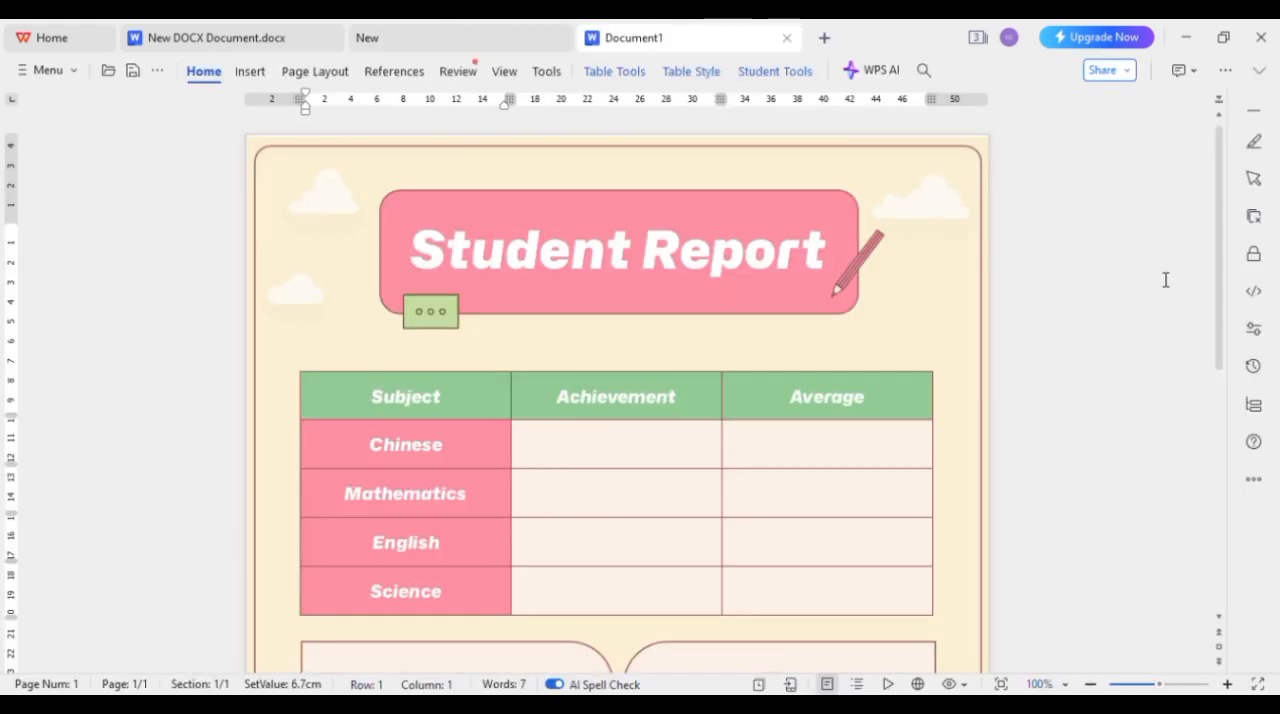